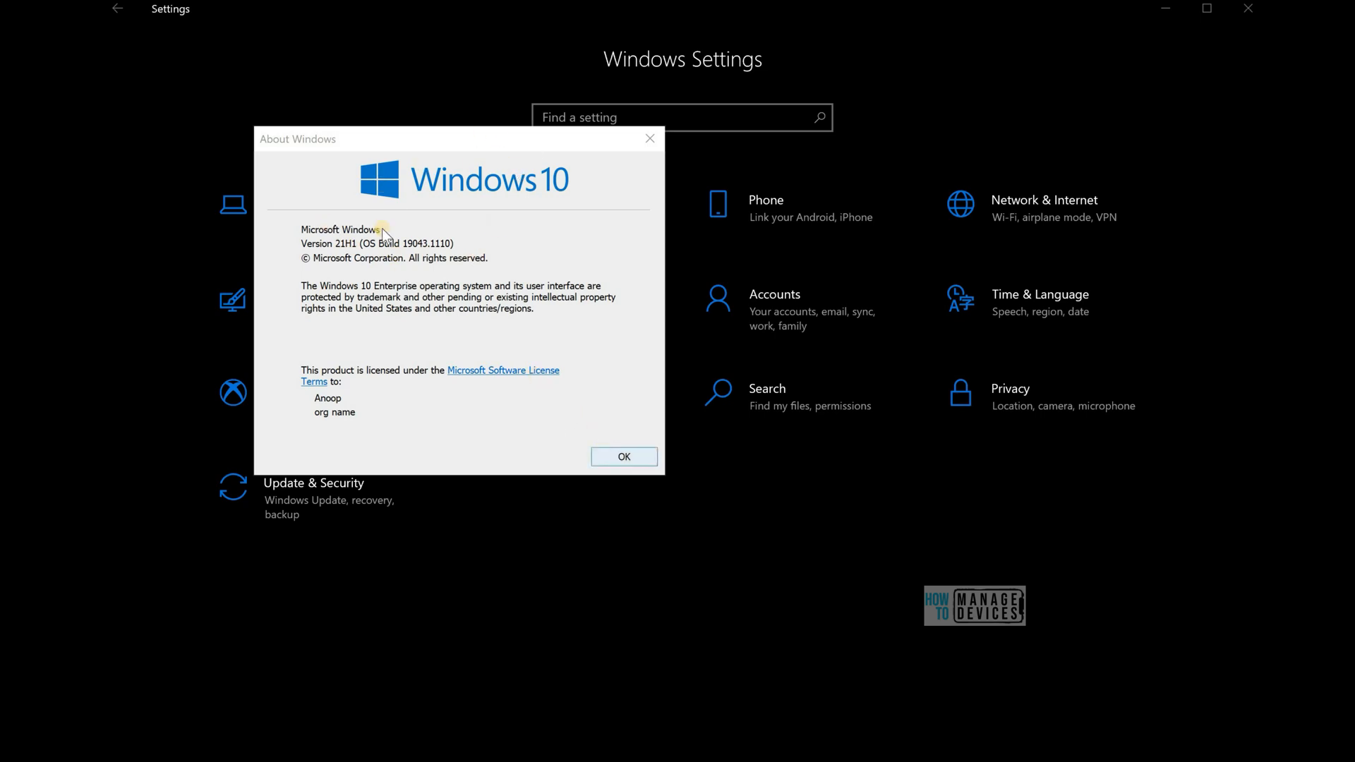
Dismiss the About Windows box (version 21H1) and go to System settings.
left_click(623, 457)
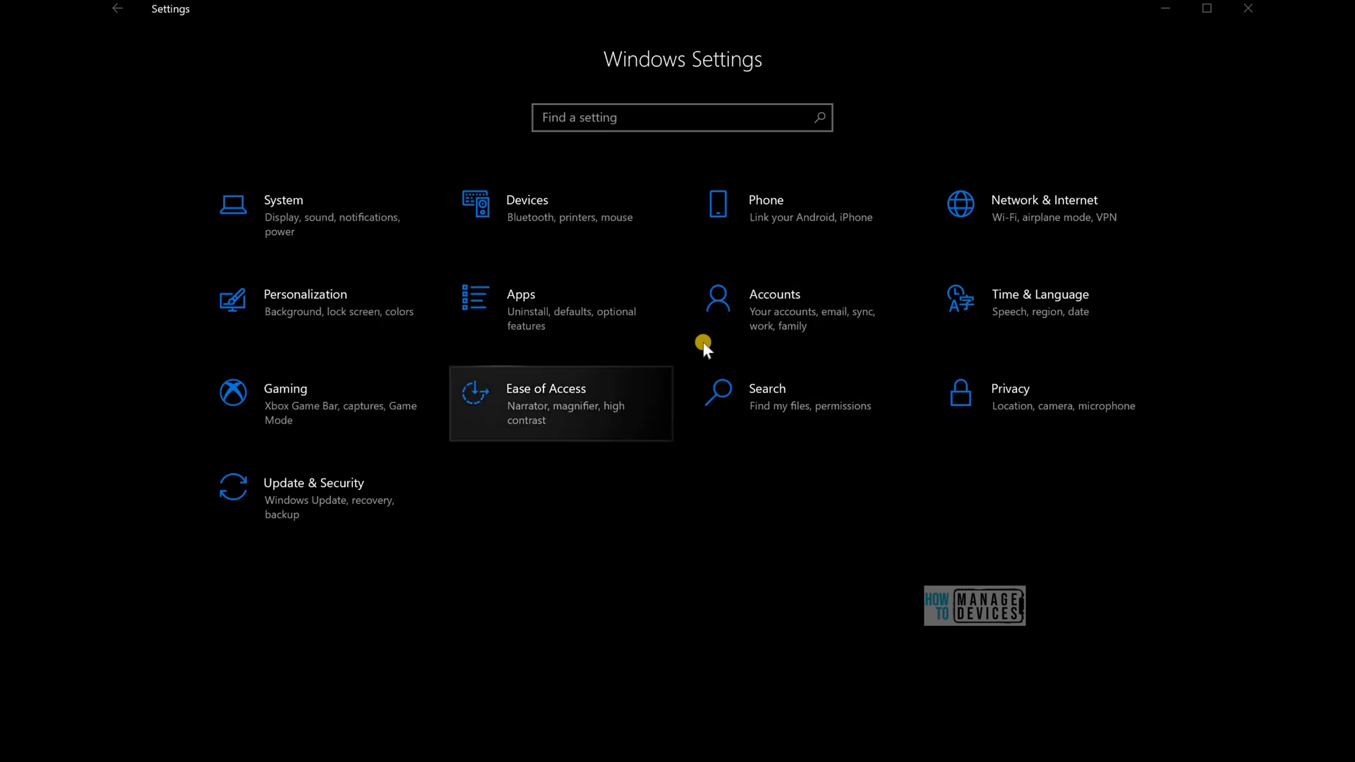
mouse_move(429, 264)
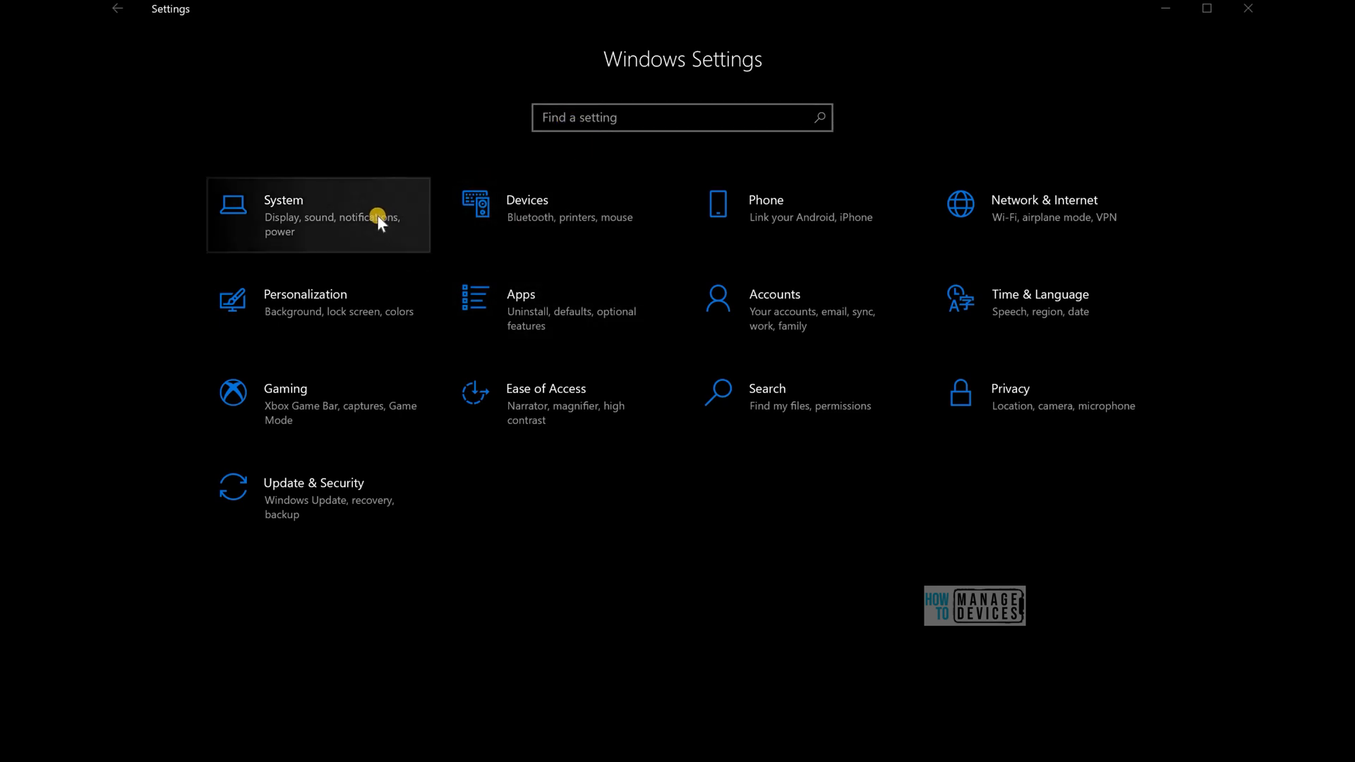
left_click(318, 216)
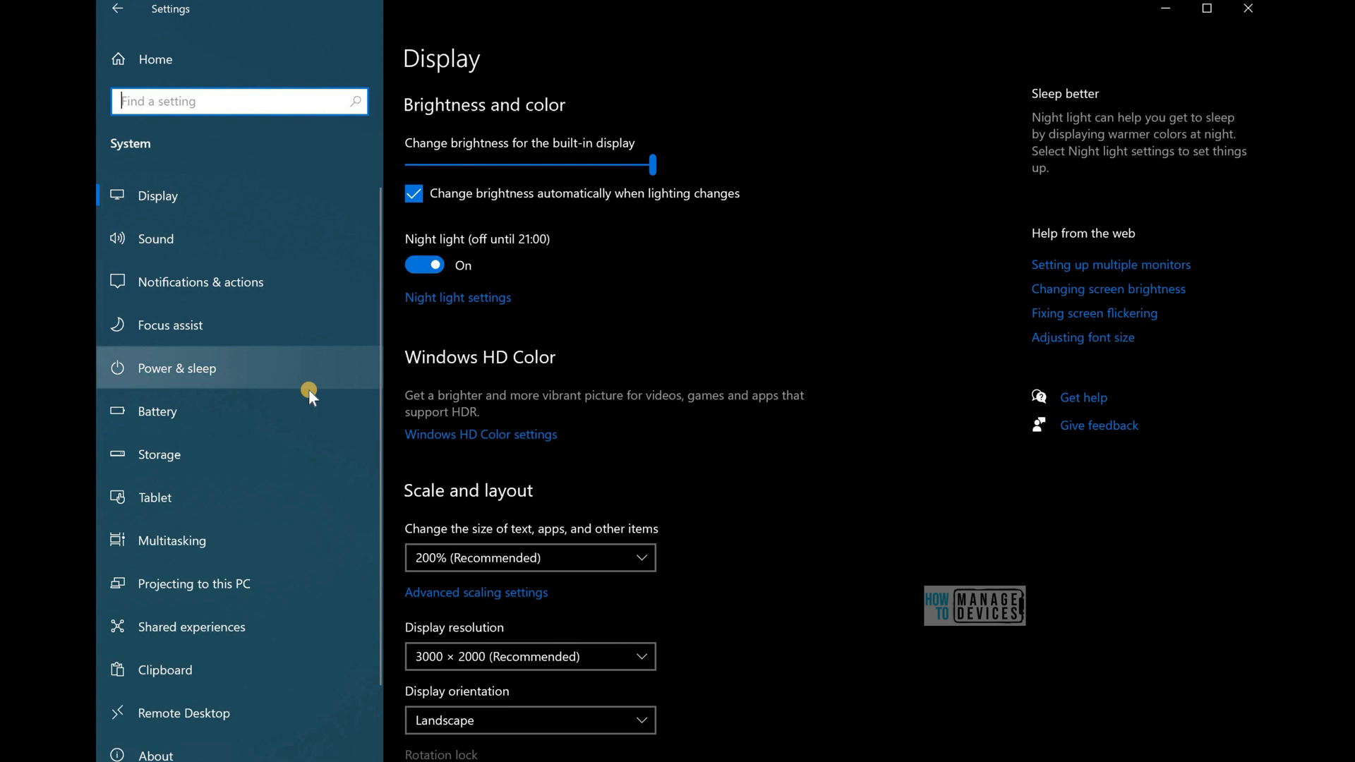
mouse_move(167, 455)
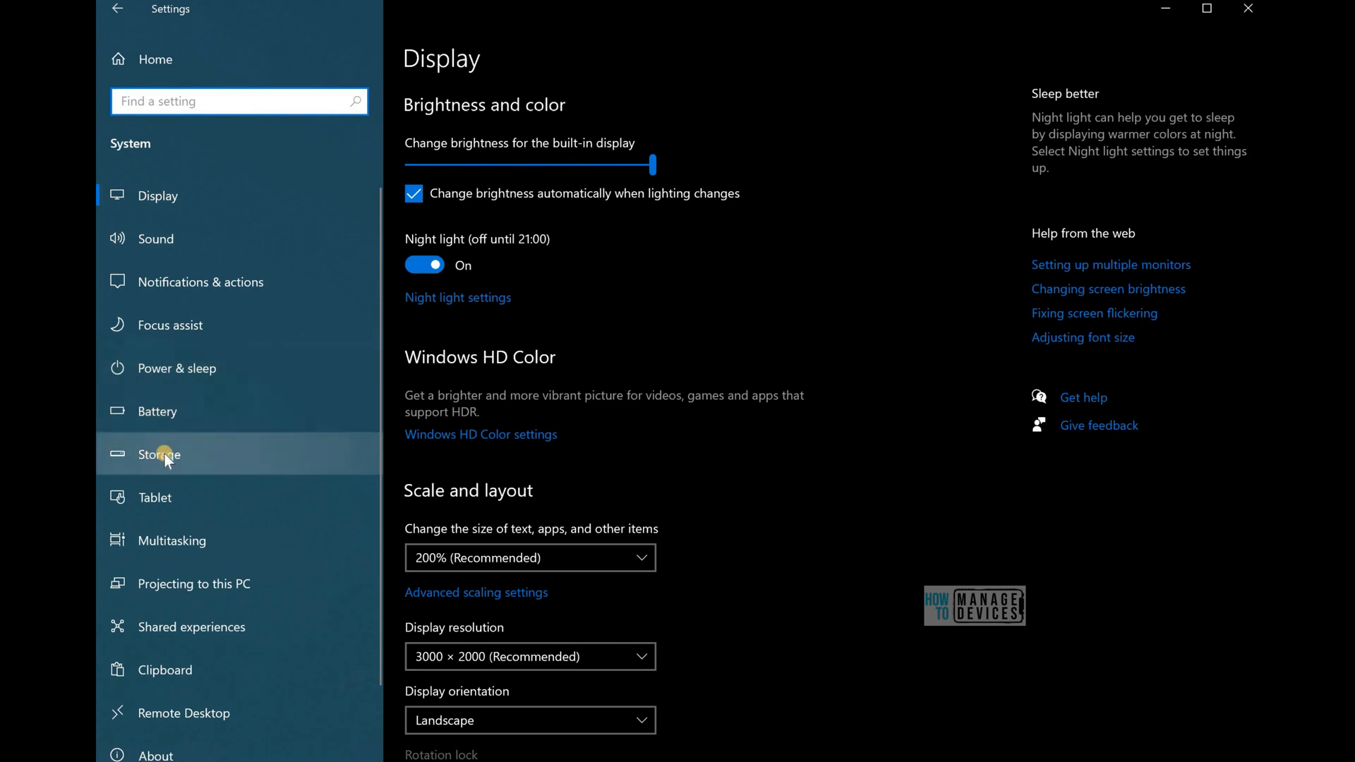
Open the Storage page showing Local Disk (C:) with 566 GB used and 387 GB free.
left_click(159, 455)
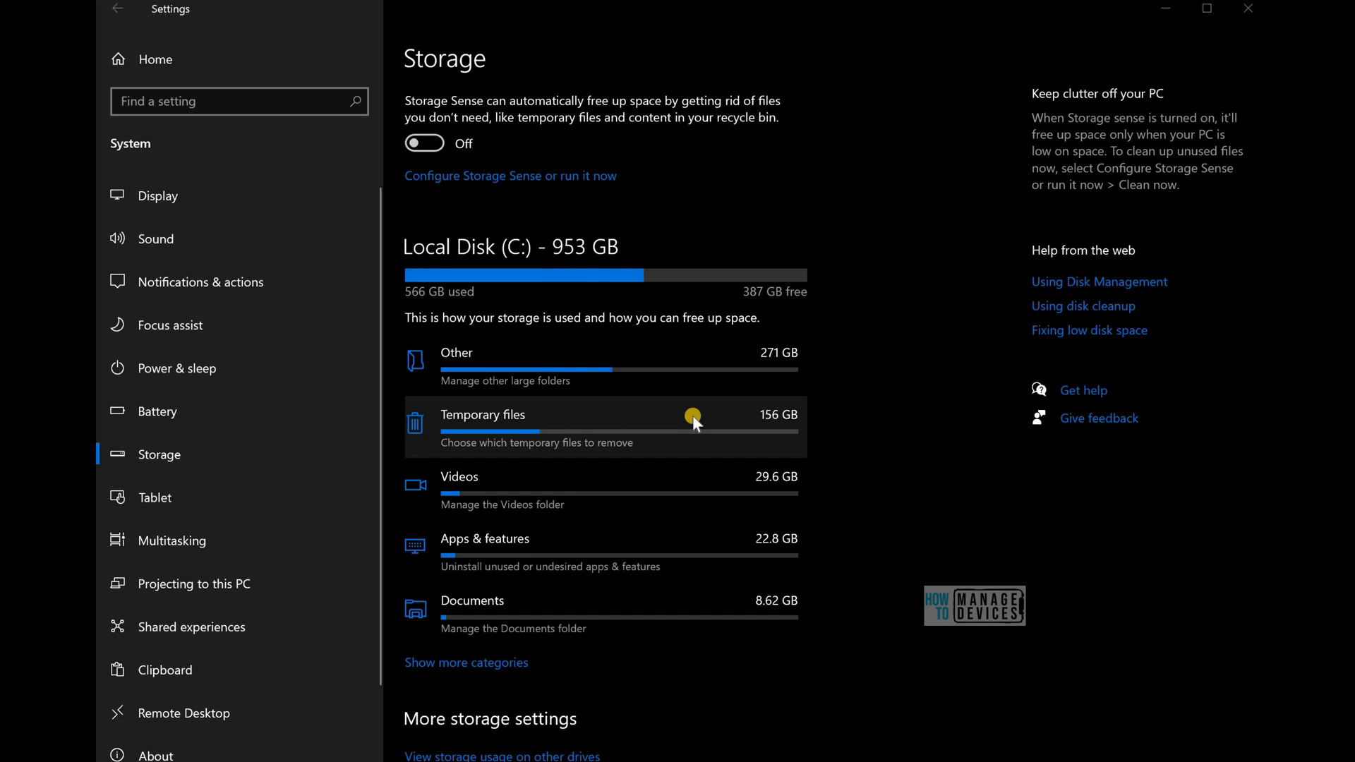
mouse_move(609, 421)
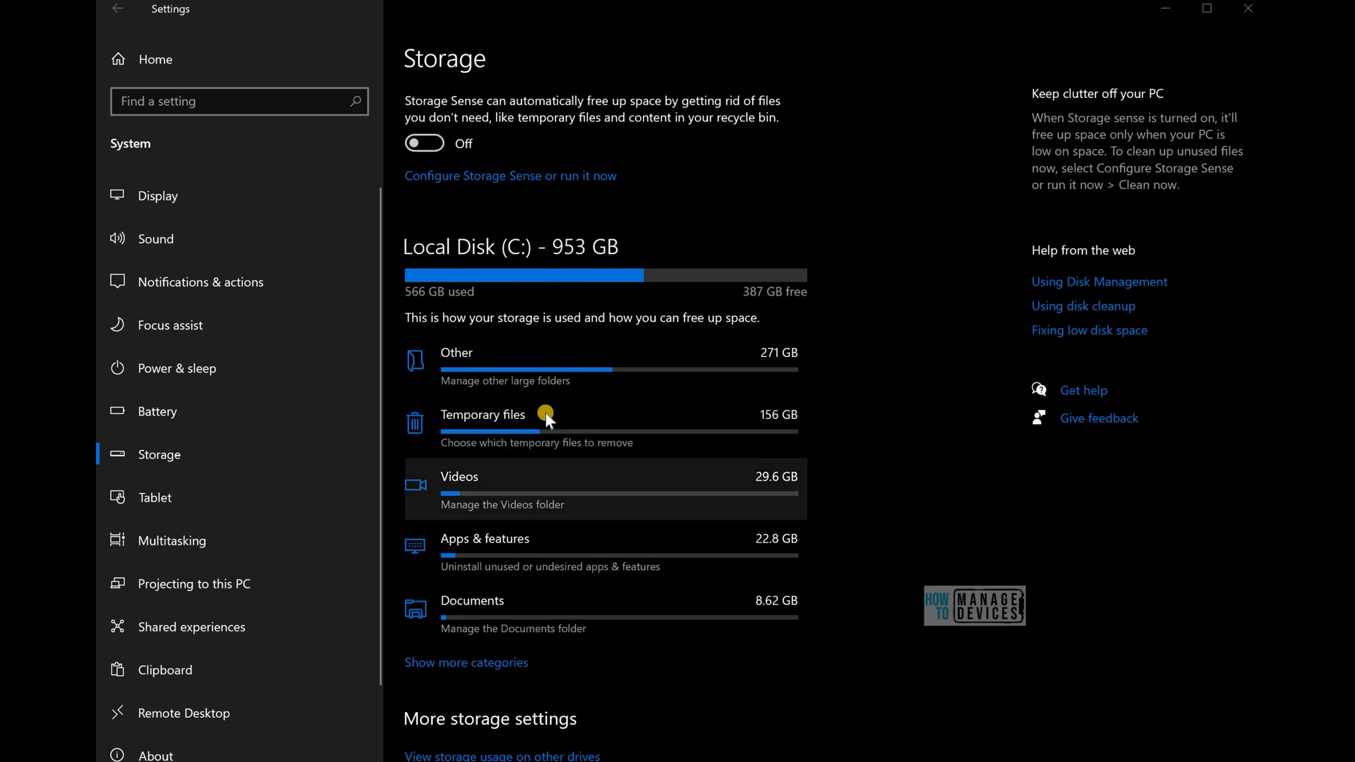
Scan temporary files and mark the 164 GB of previous Windows installations for removal.
left_click(482, 415)
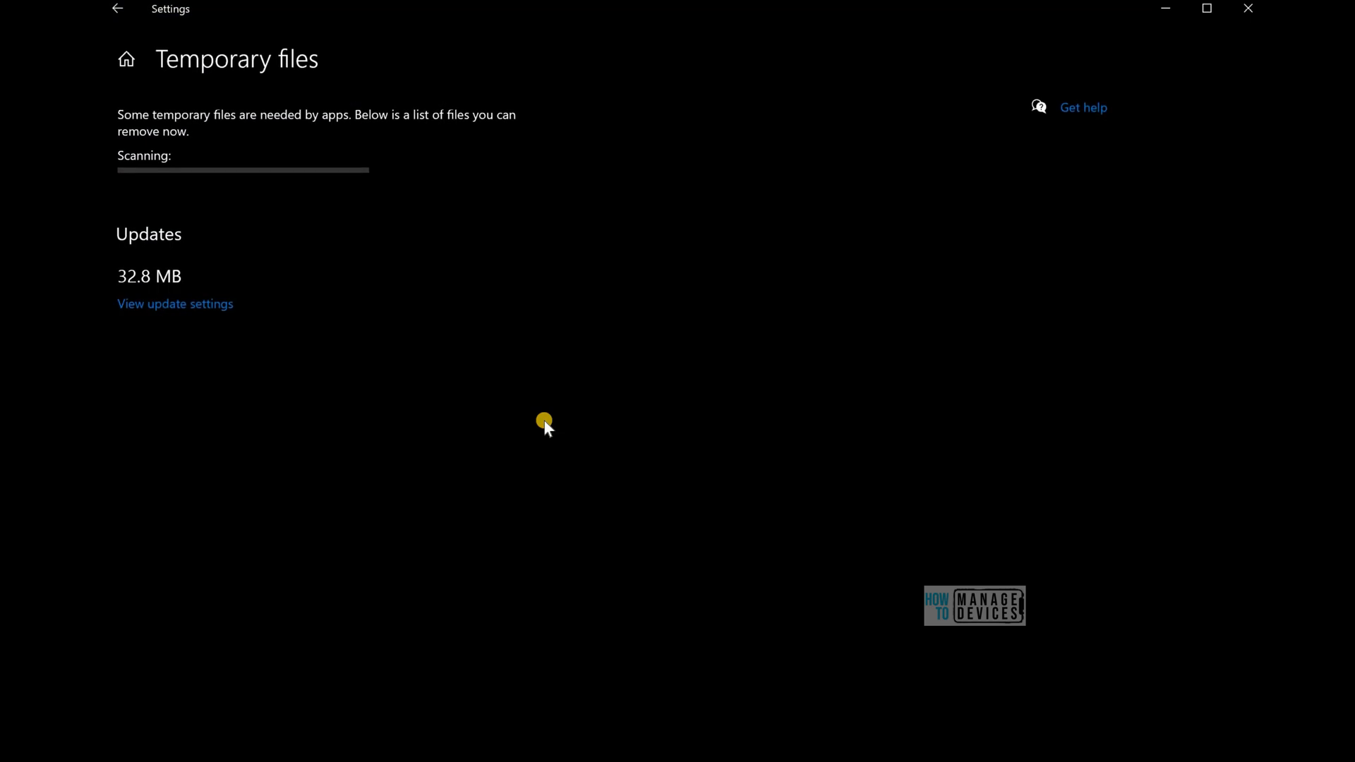
mouse_move(422, 381)
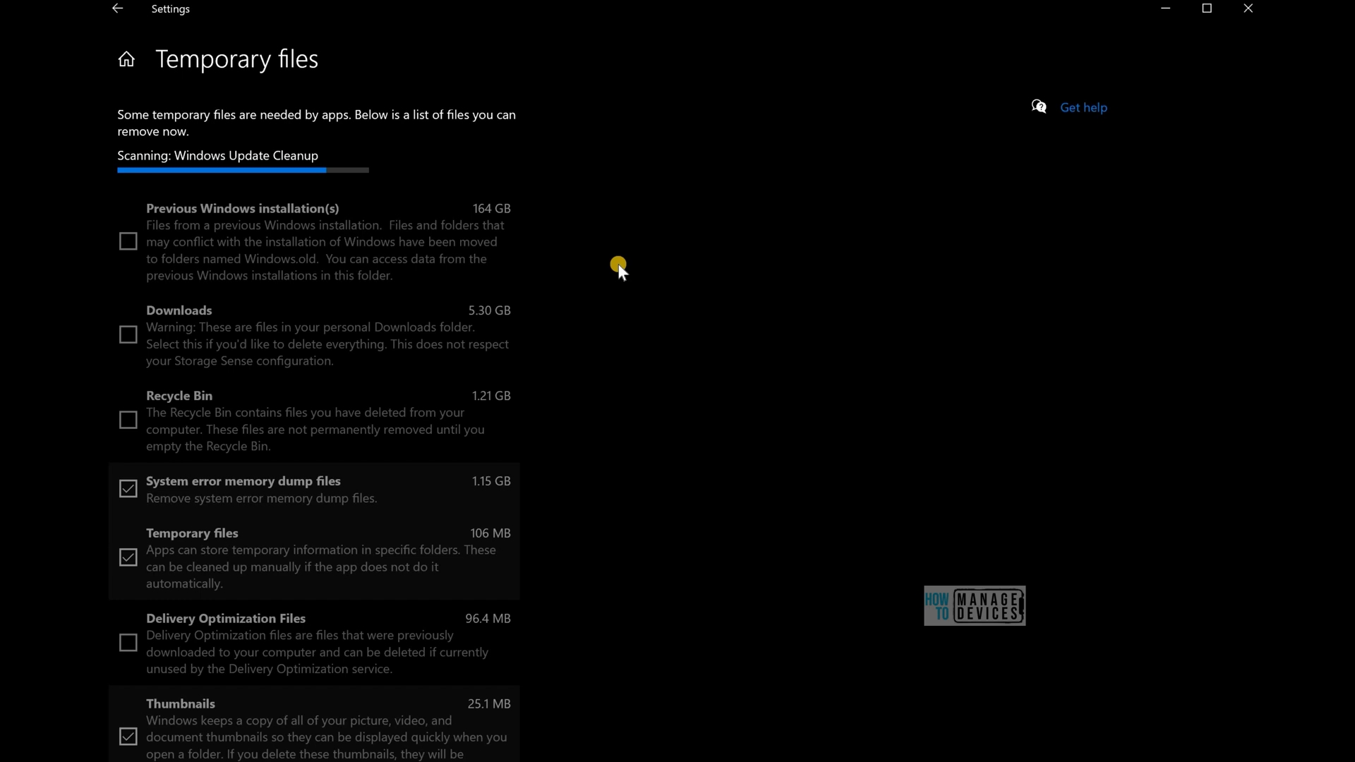
mouse_move(566, 251)
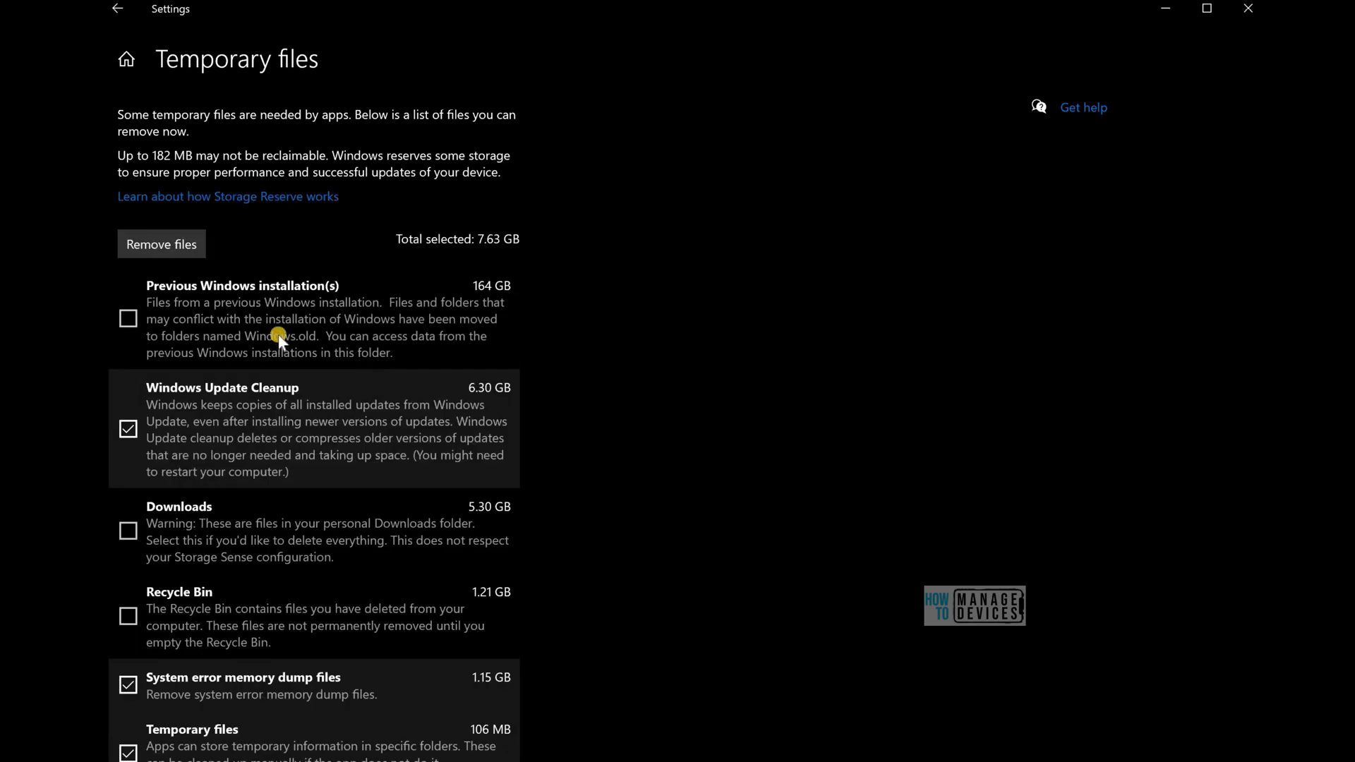
mouse_move(930, 387)
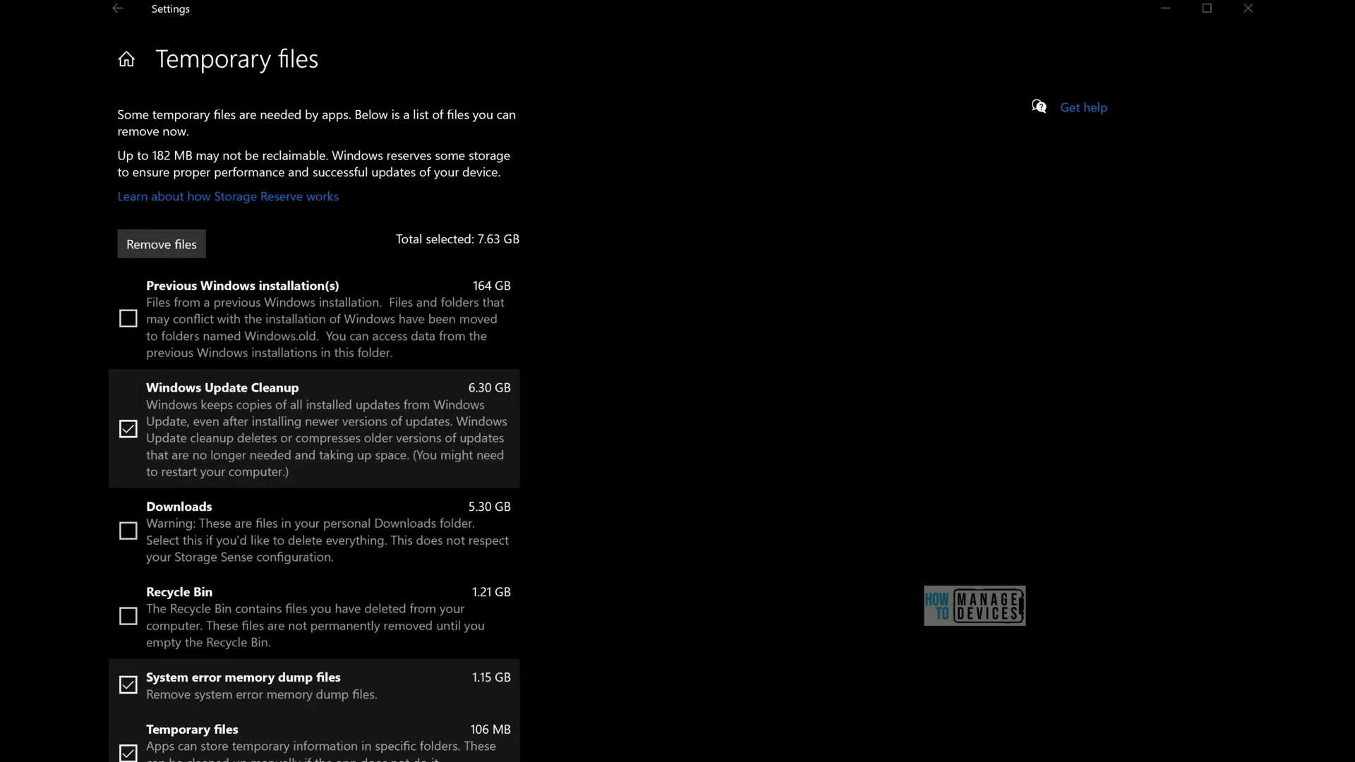
left_click(161, 243)
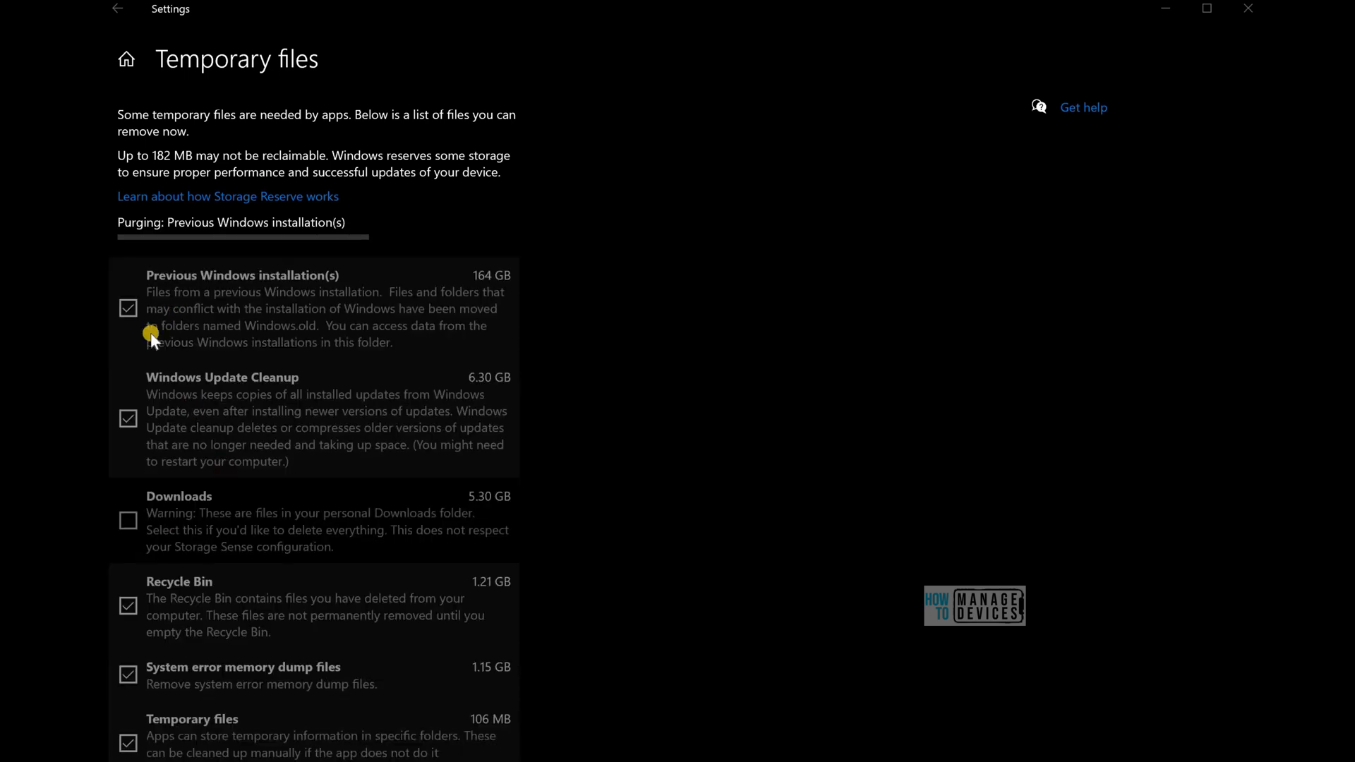
mouse_move(131, 26)
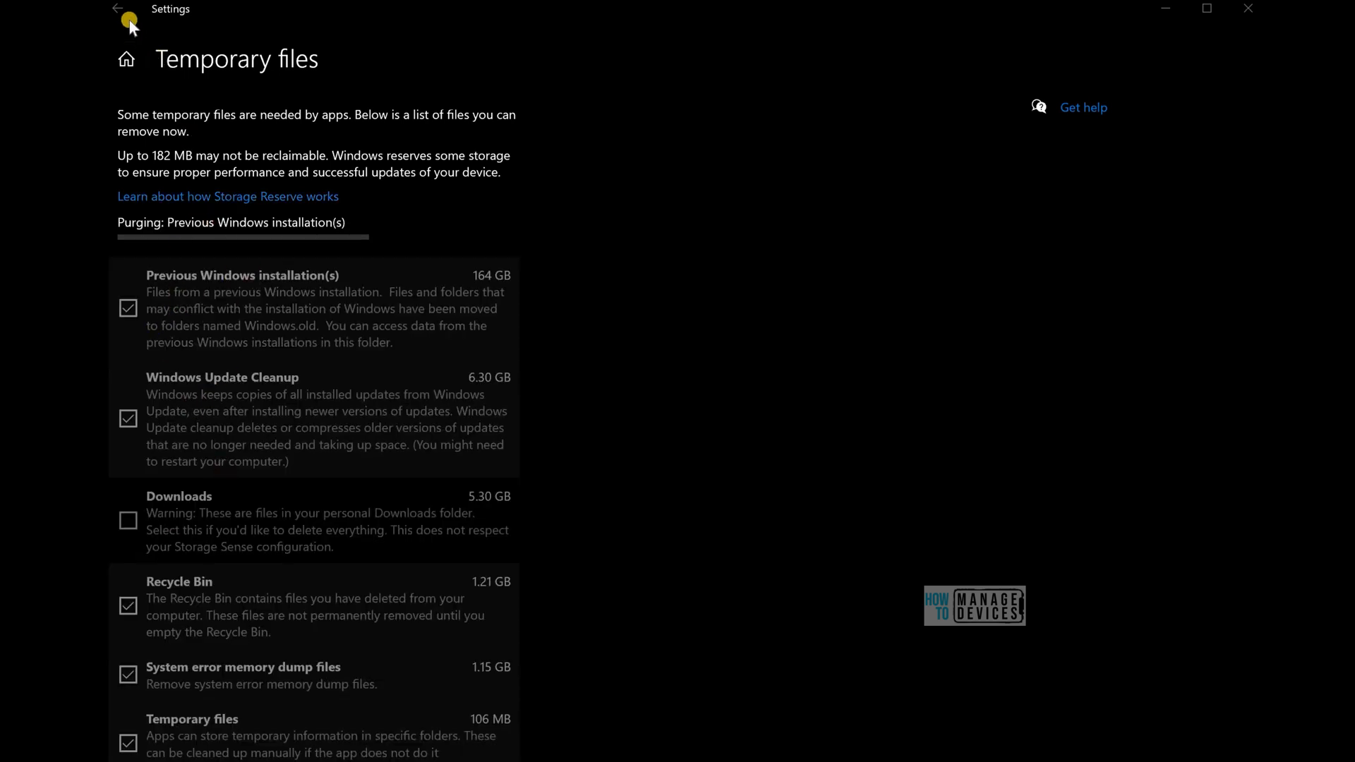
Rescan and select previous Windows installations, Recycle Bin and Windows Update Cleanup, totalling 95.7 GB.
left_click(116, 10)
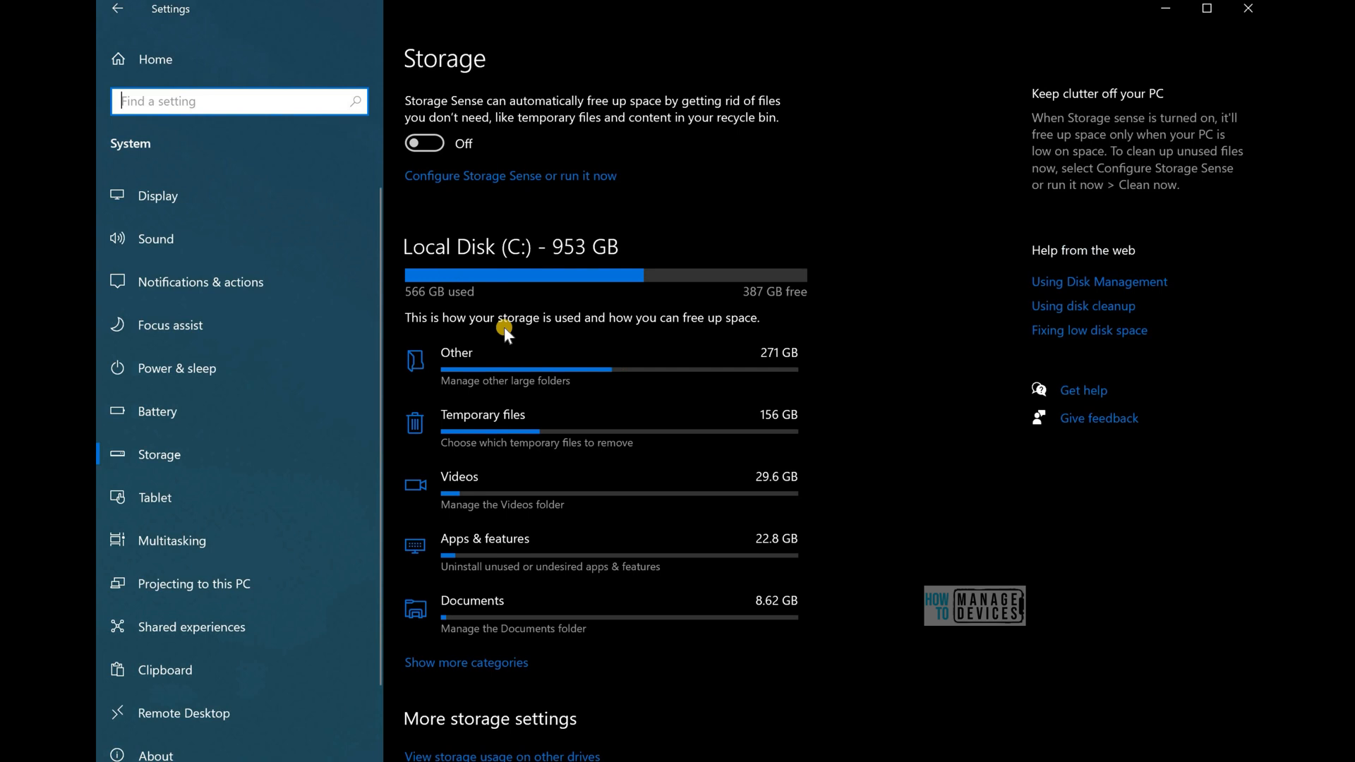
left_click(483, 414)
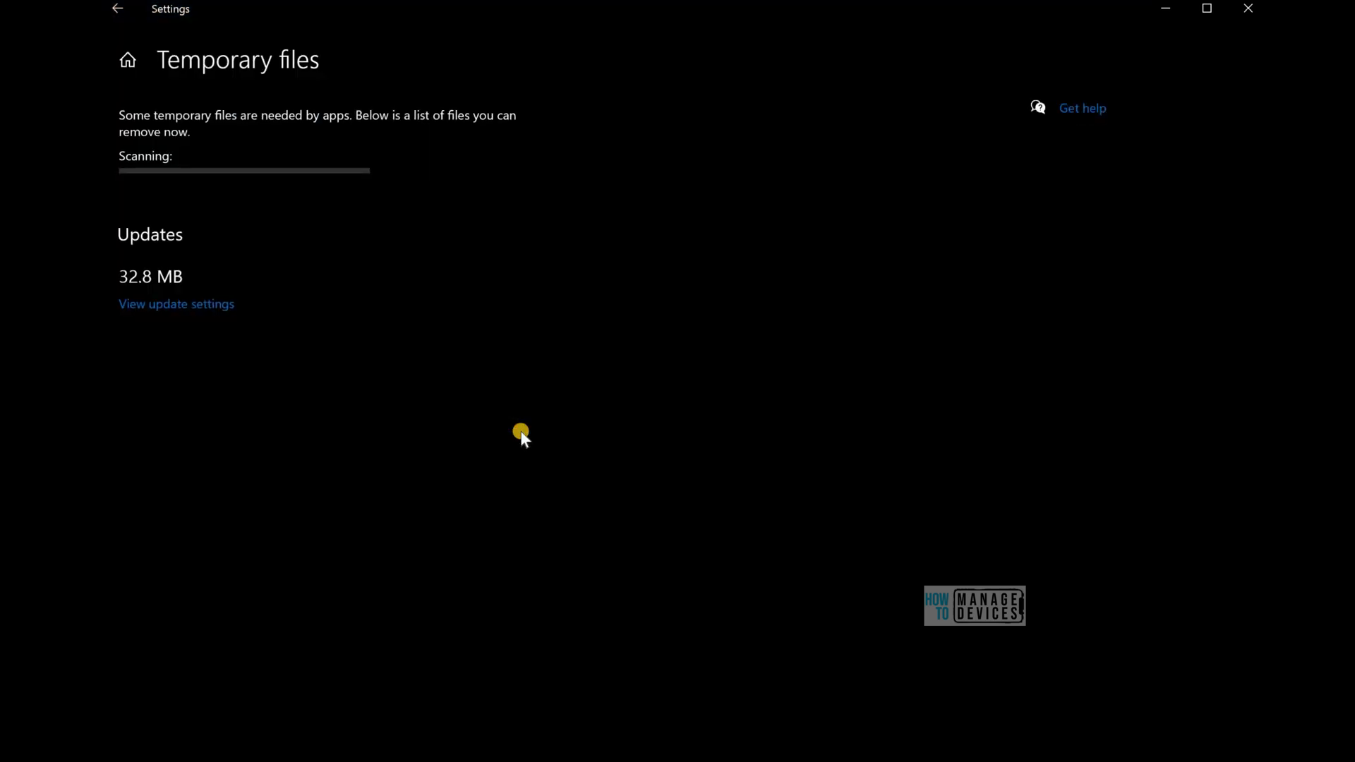
mouse_move(396, 229)
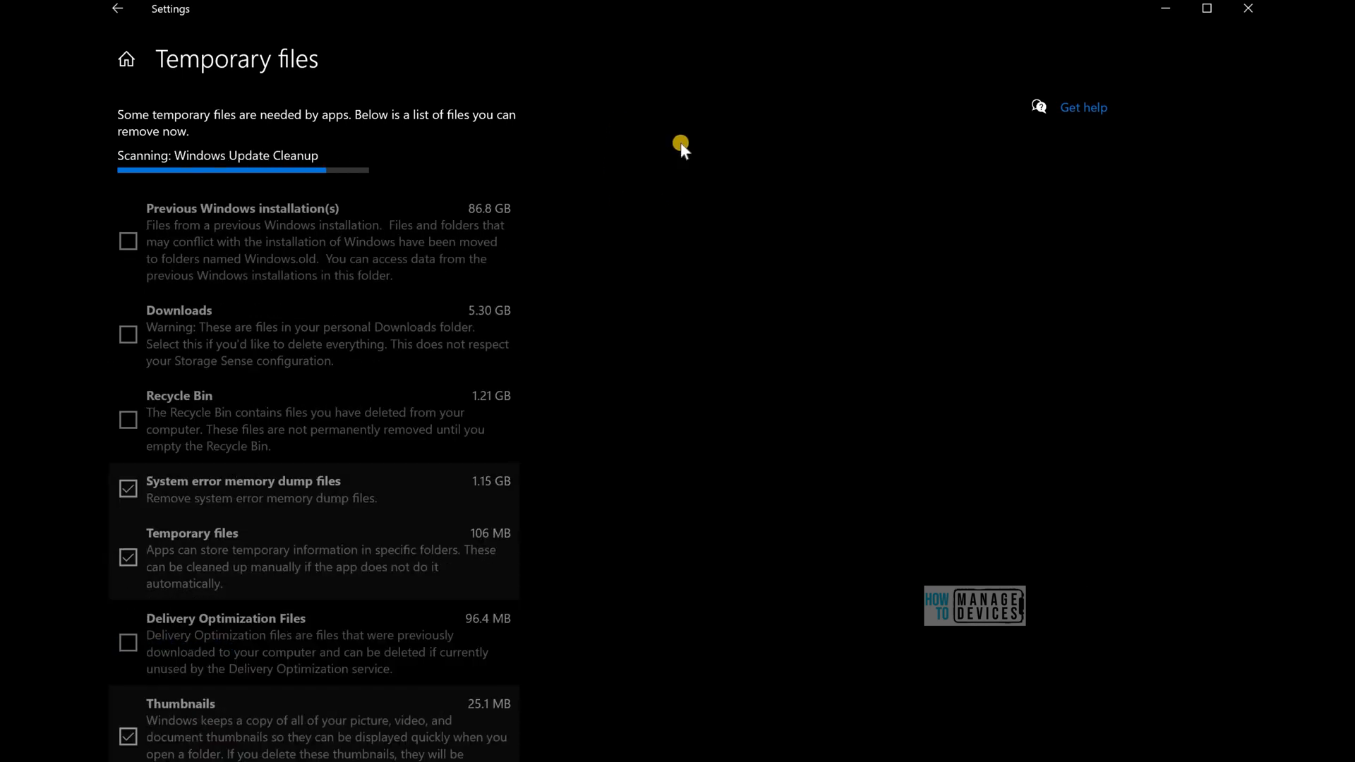
mouse_move(664, 163)
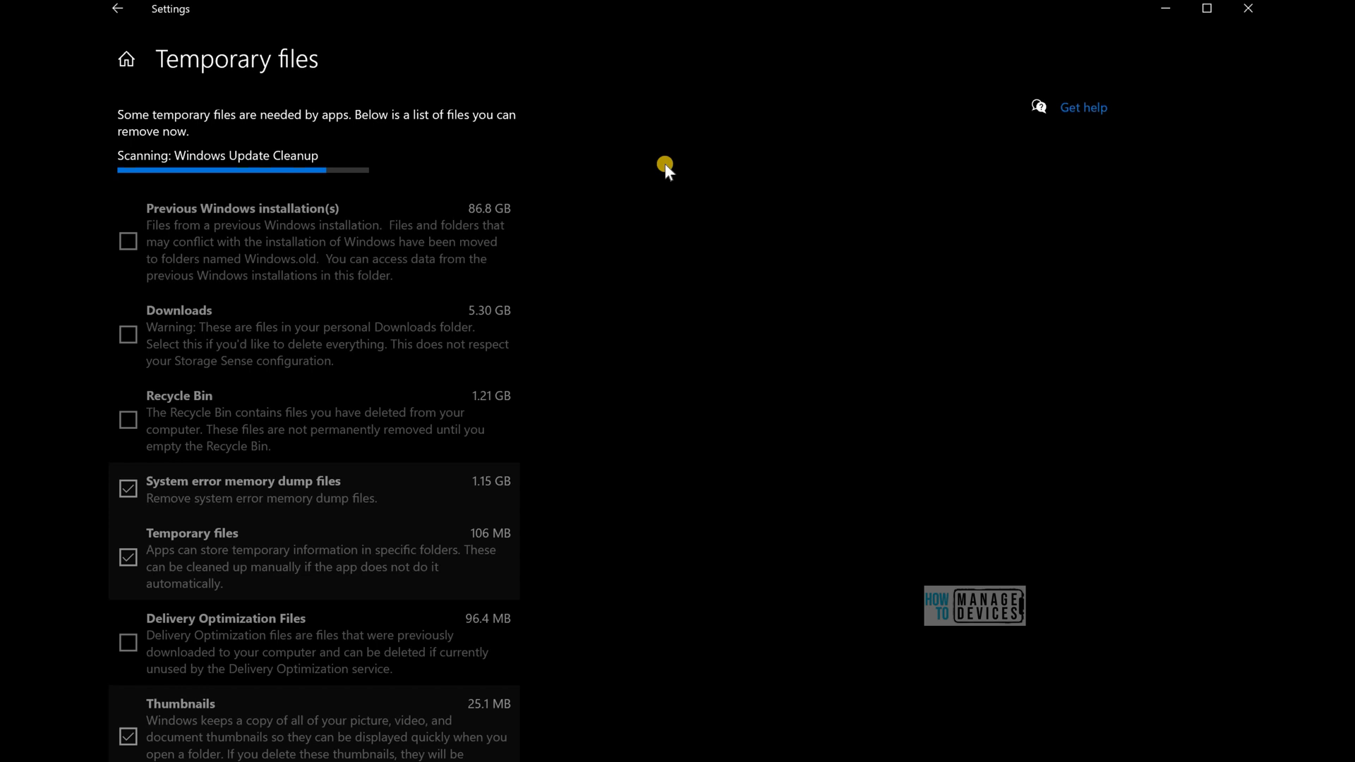
mouse_move(206, 587)
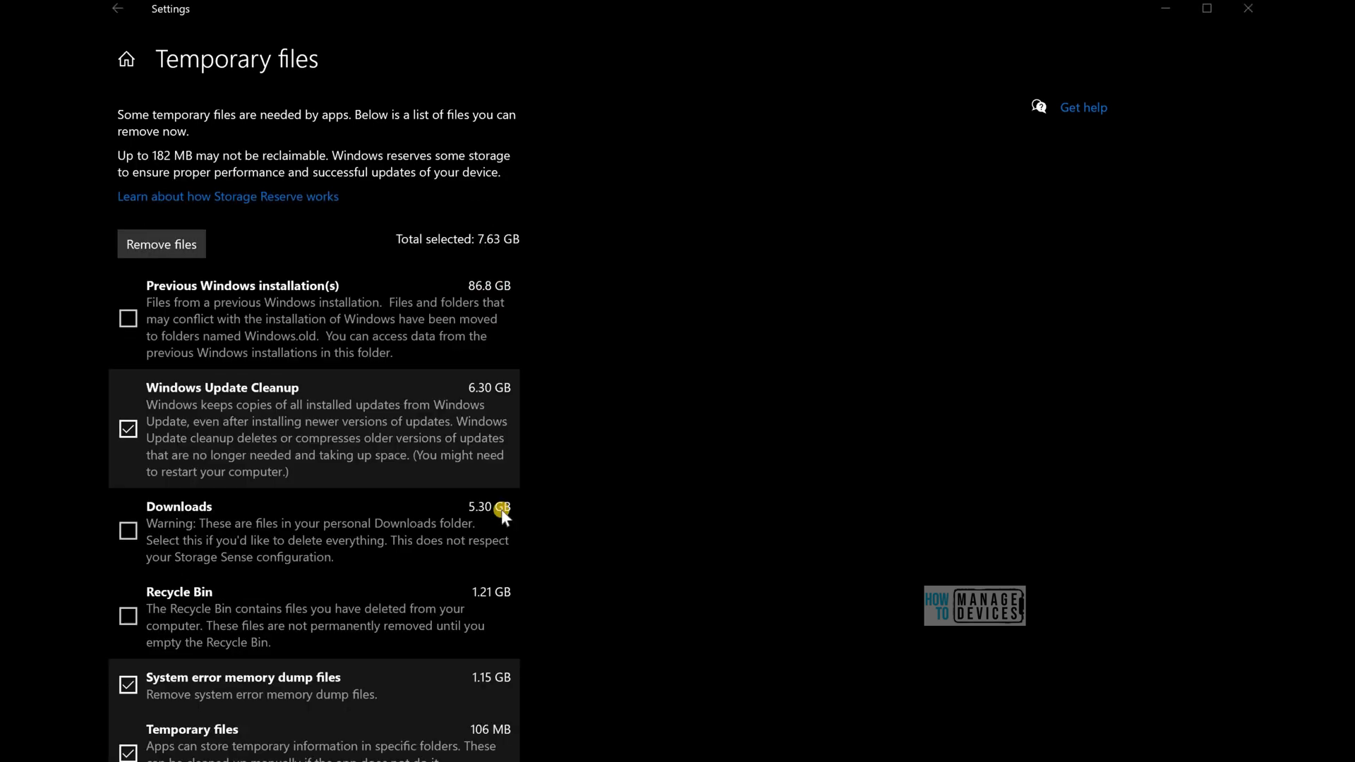
mouse_move(281, 399)
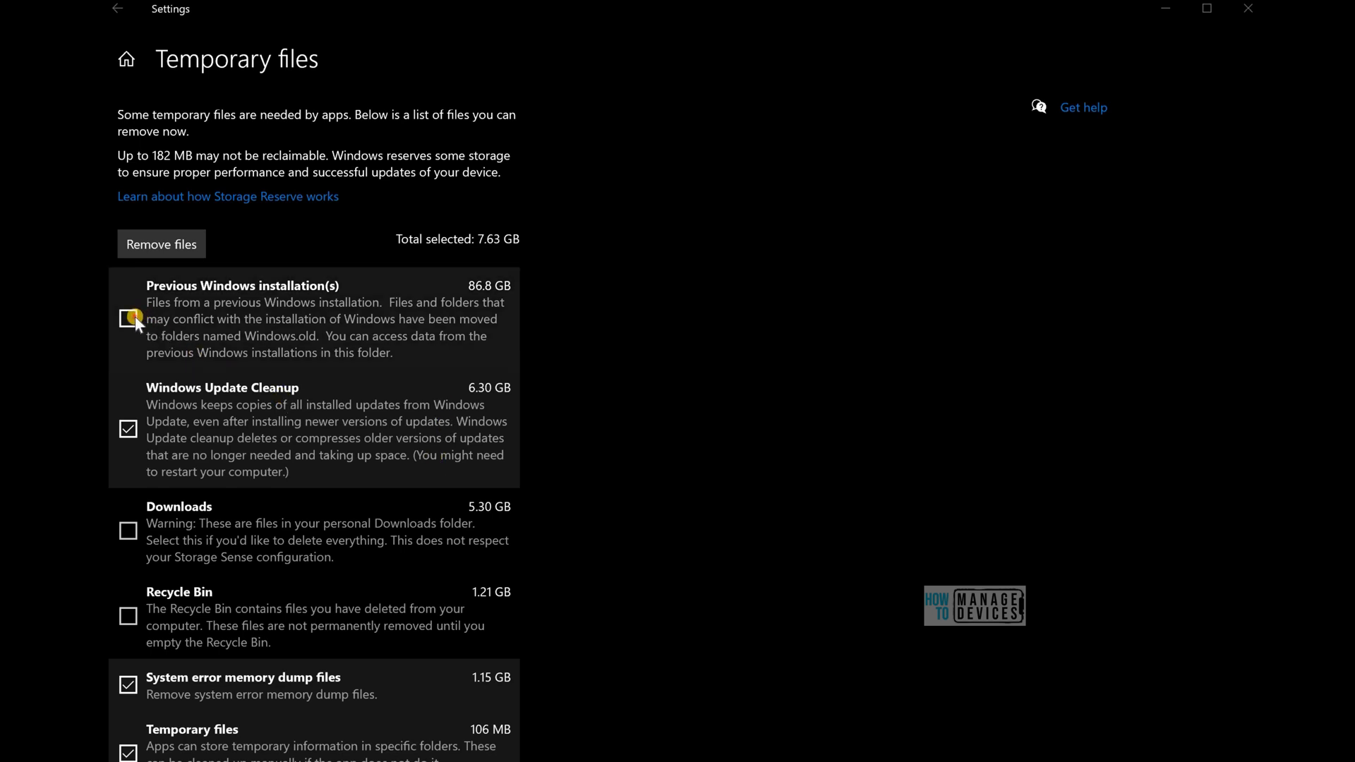
left_click(128, 319)
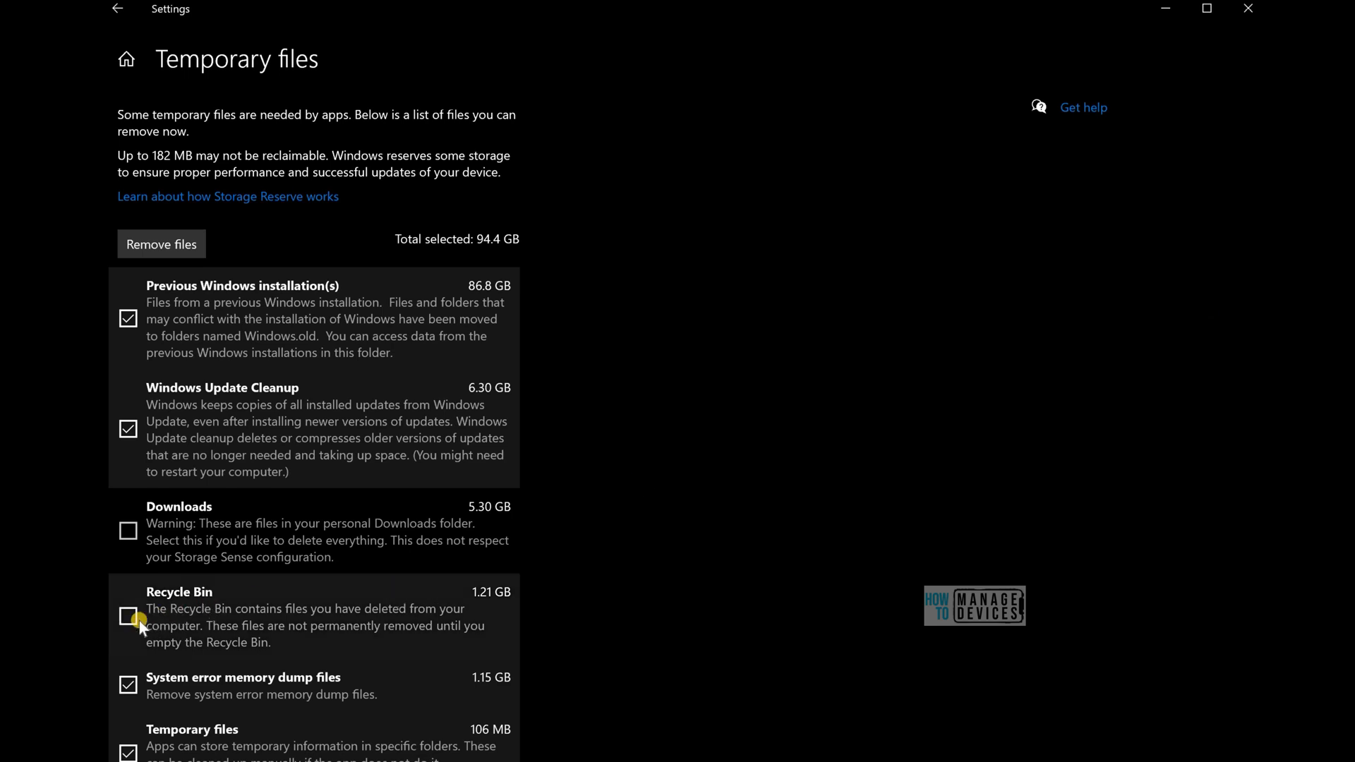
left_click(128, 617)
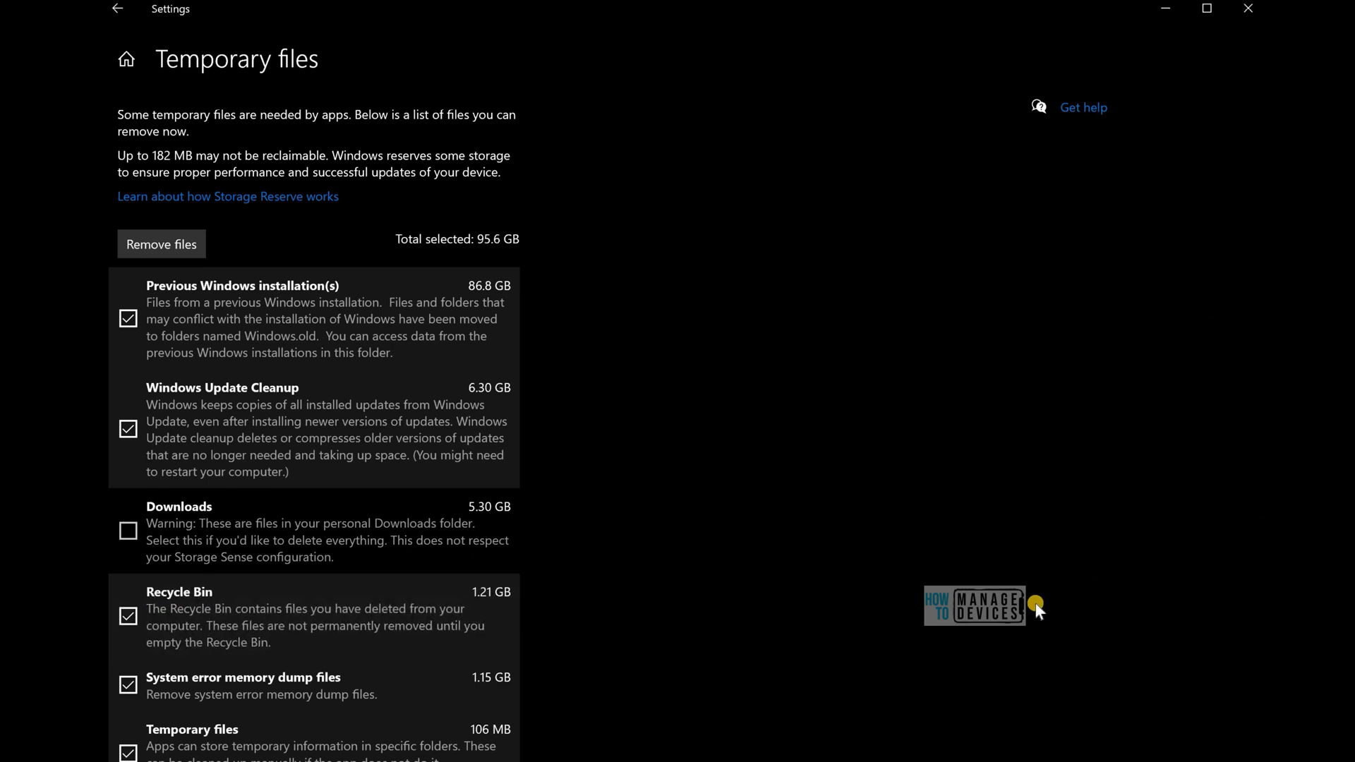
scroll("down", 3)
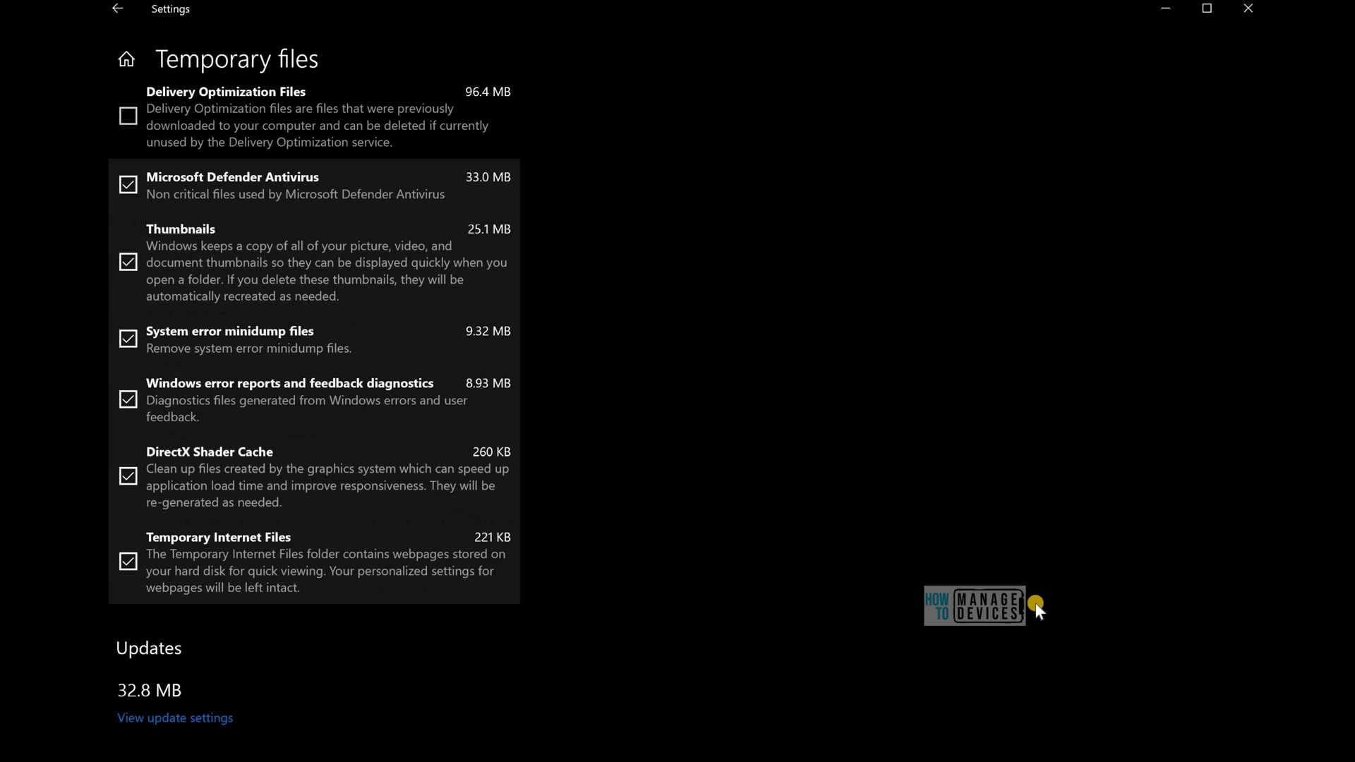
left_click(128, 114)
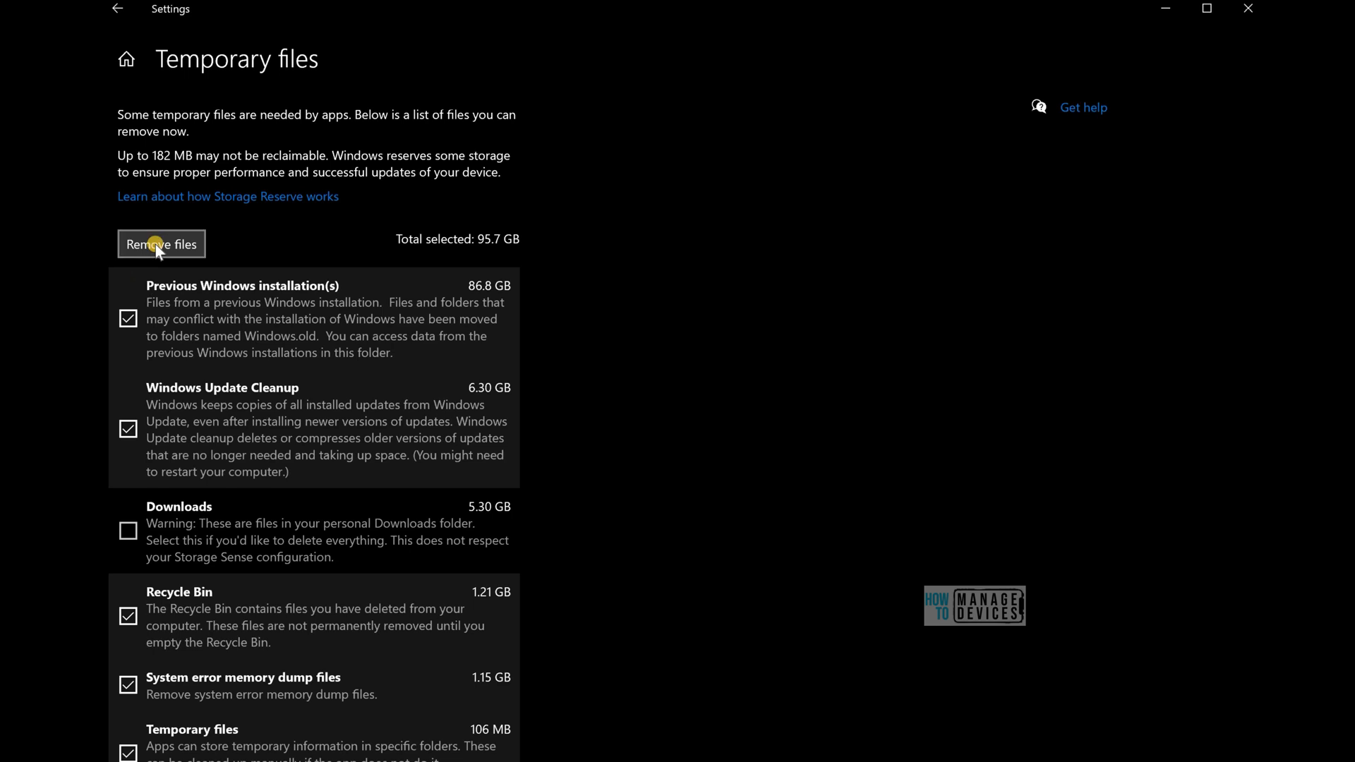
Remove the selected temporary files, starting with 86.8 GB of previous Windows installations.
left_click(161, 245)
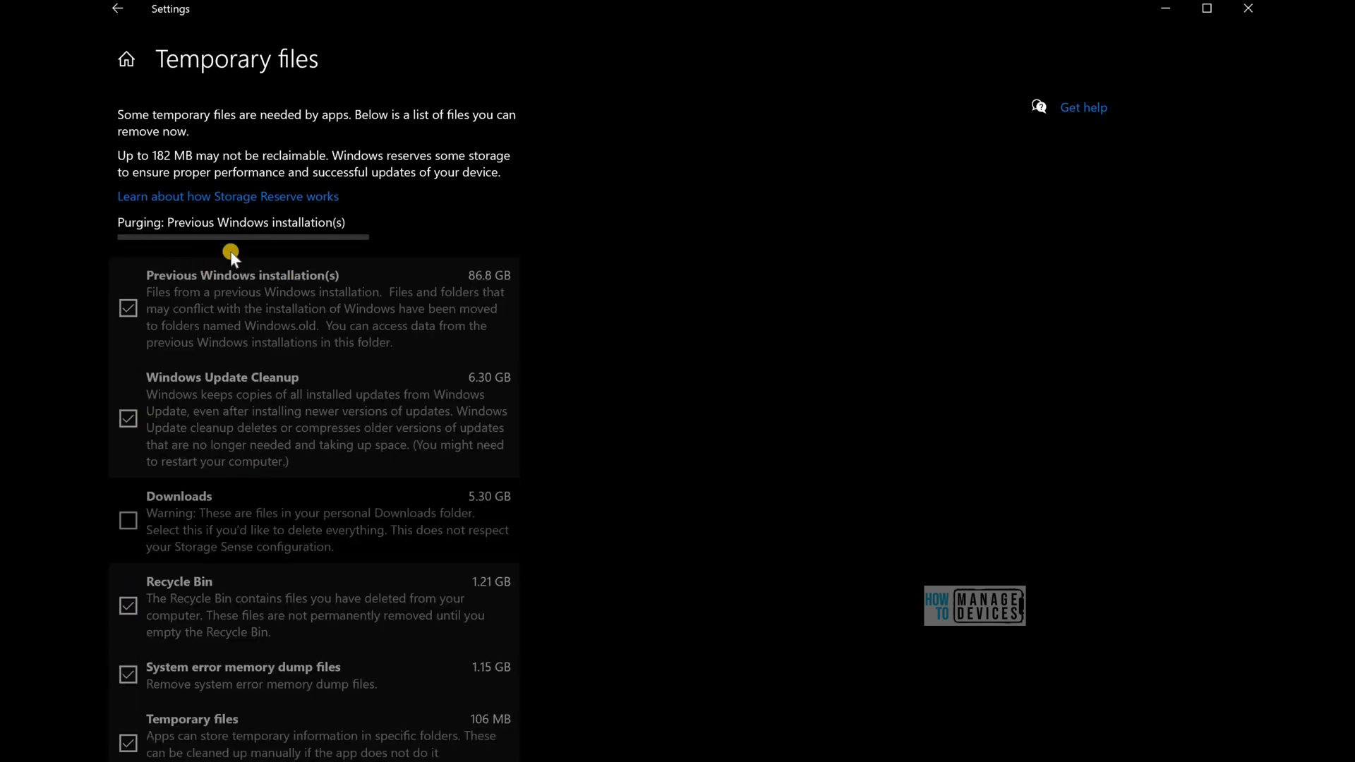
mouse_move(119, 588)
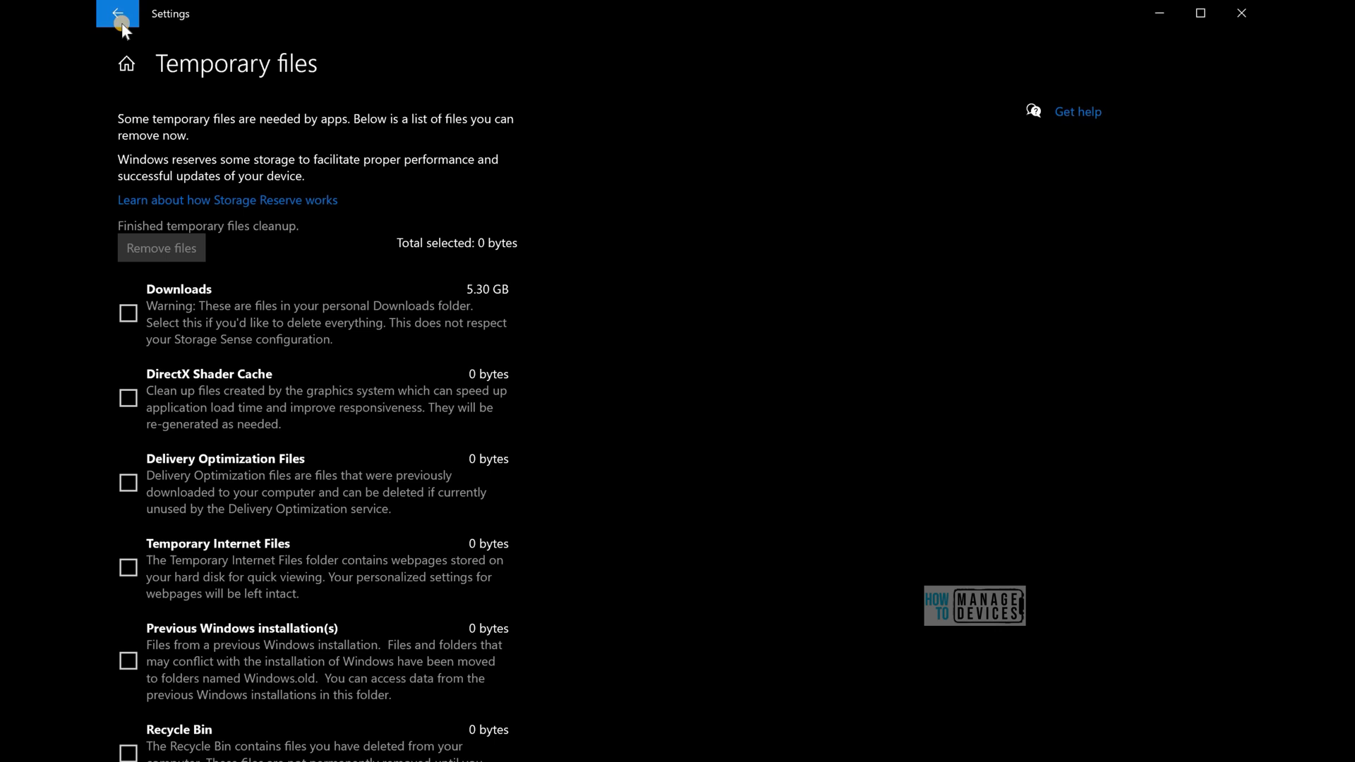
Return to the Storage overview (403 GB used, 549 GB free) and browse all storage categories.
left_click(115, 16)
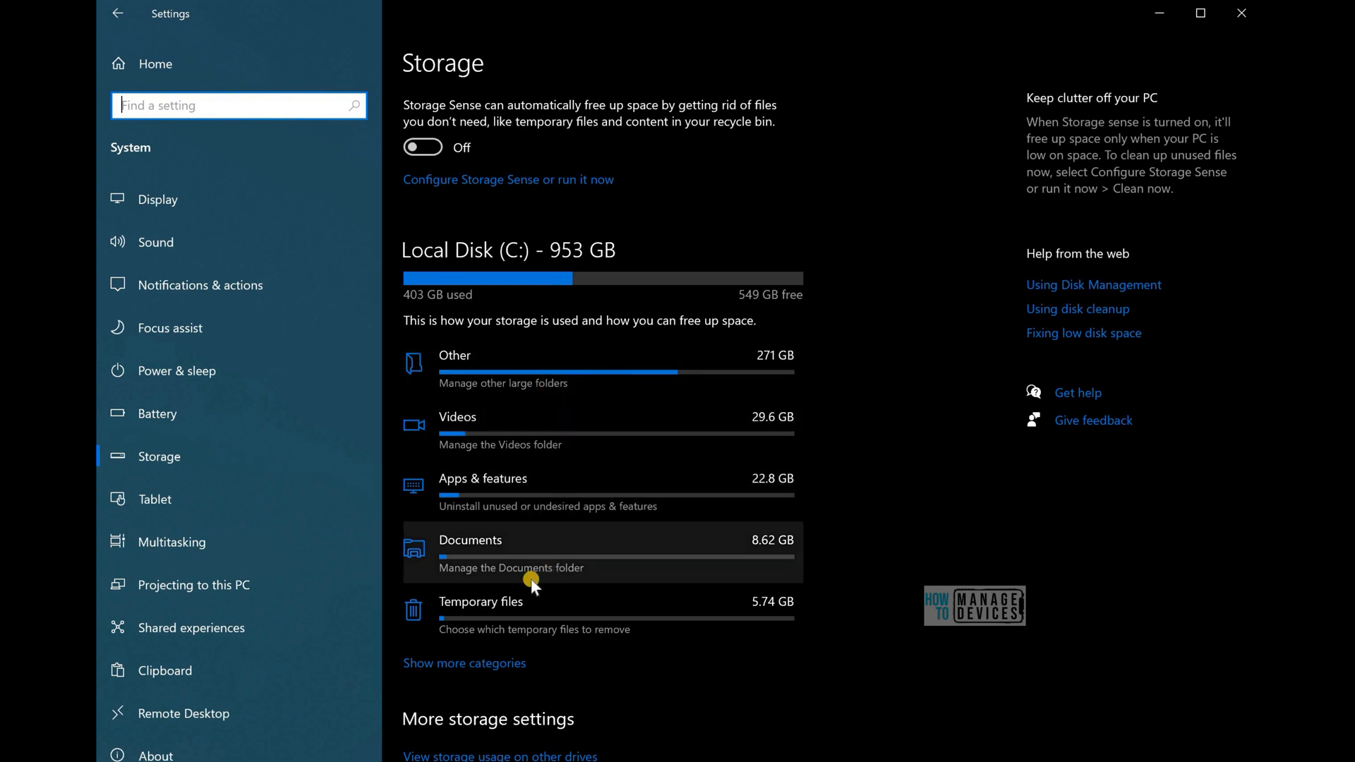
mouse_move(599, 609)
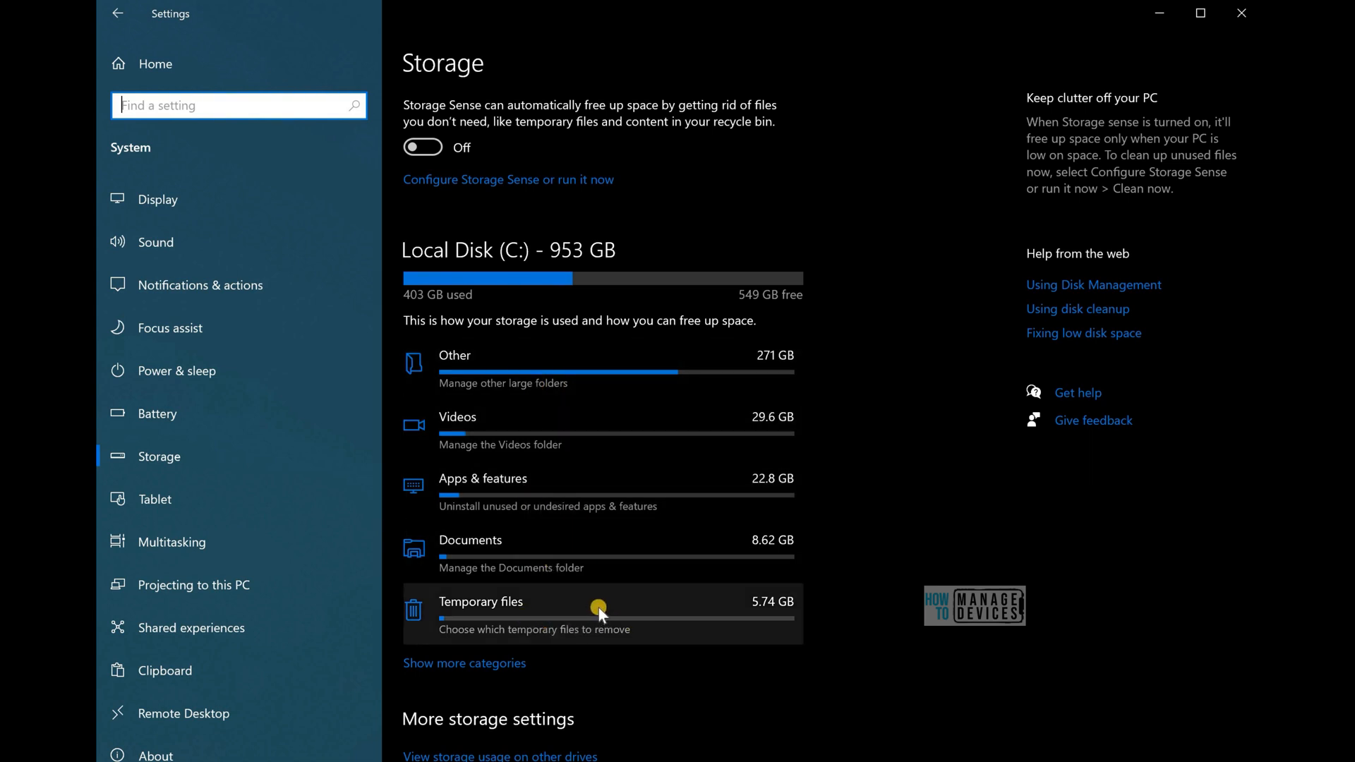
mouse_move(494, 687)
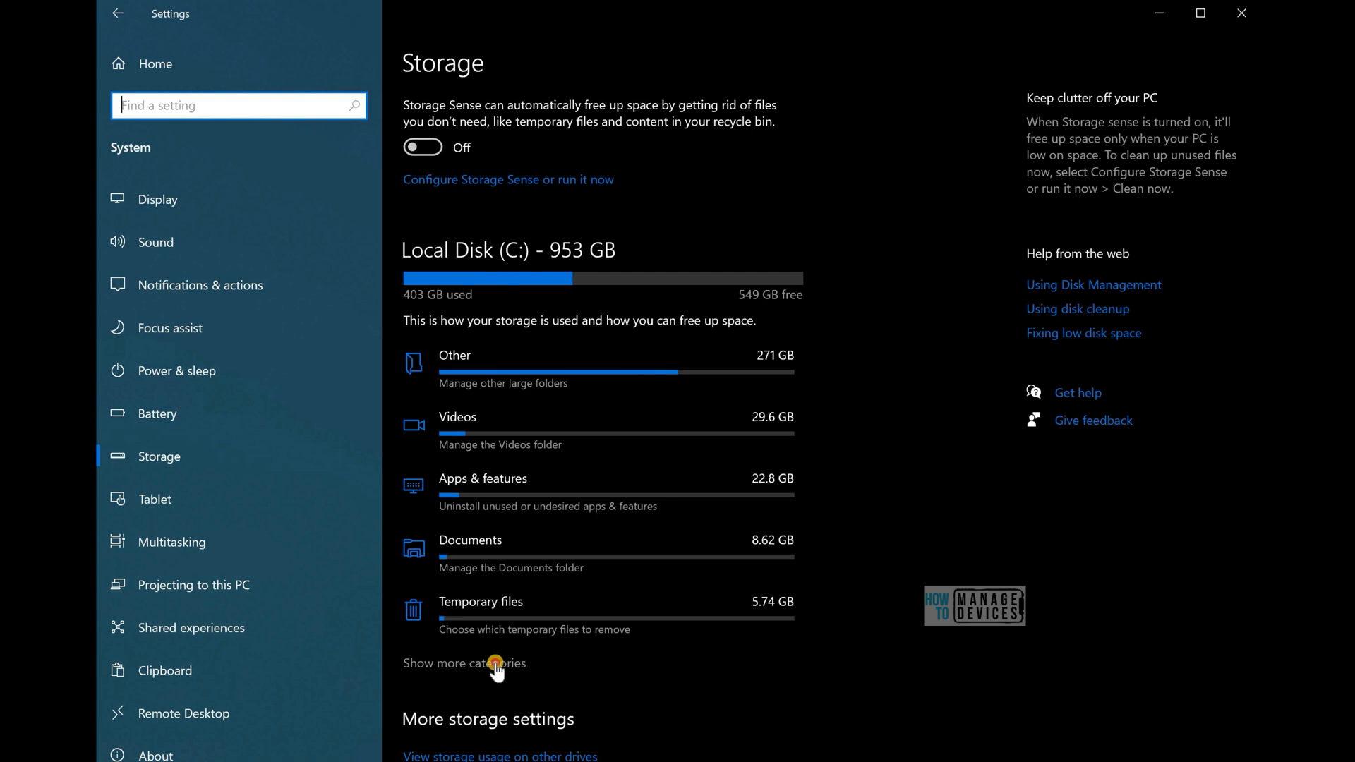
left_click(464, 663)
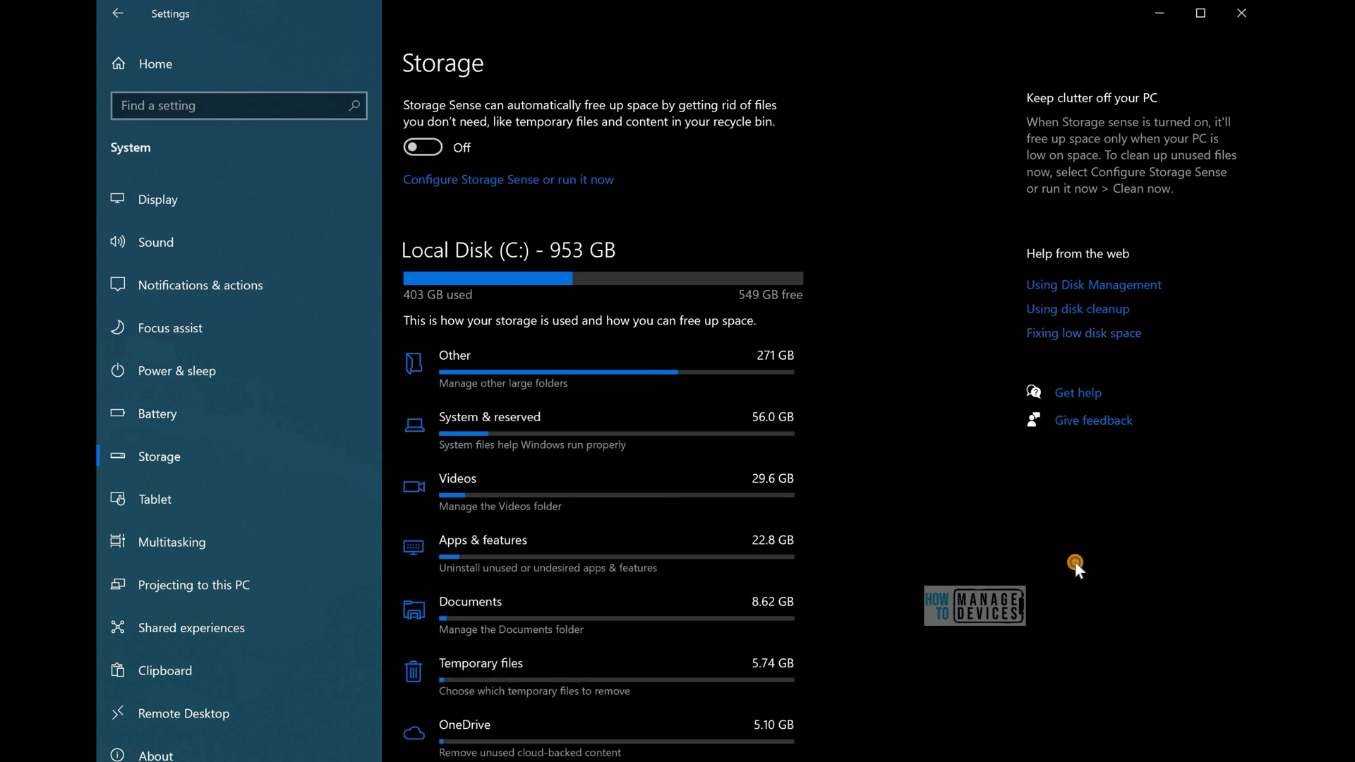
scroll("down", 3)
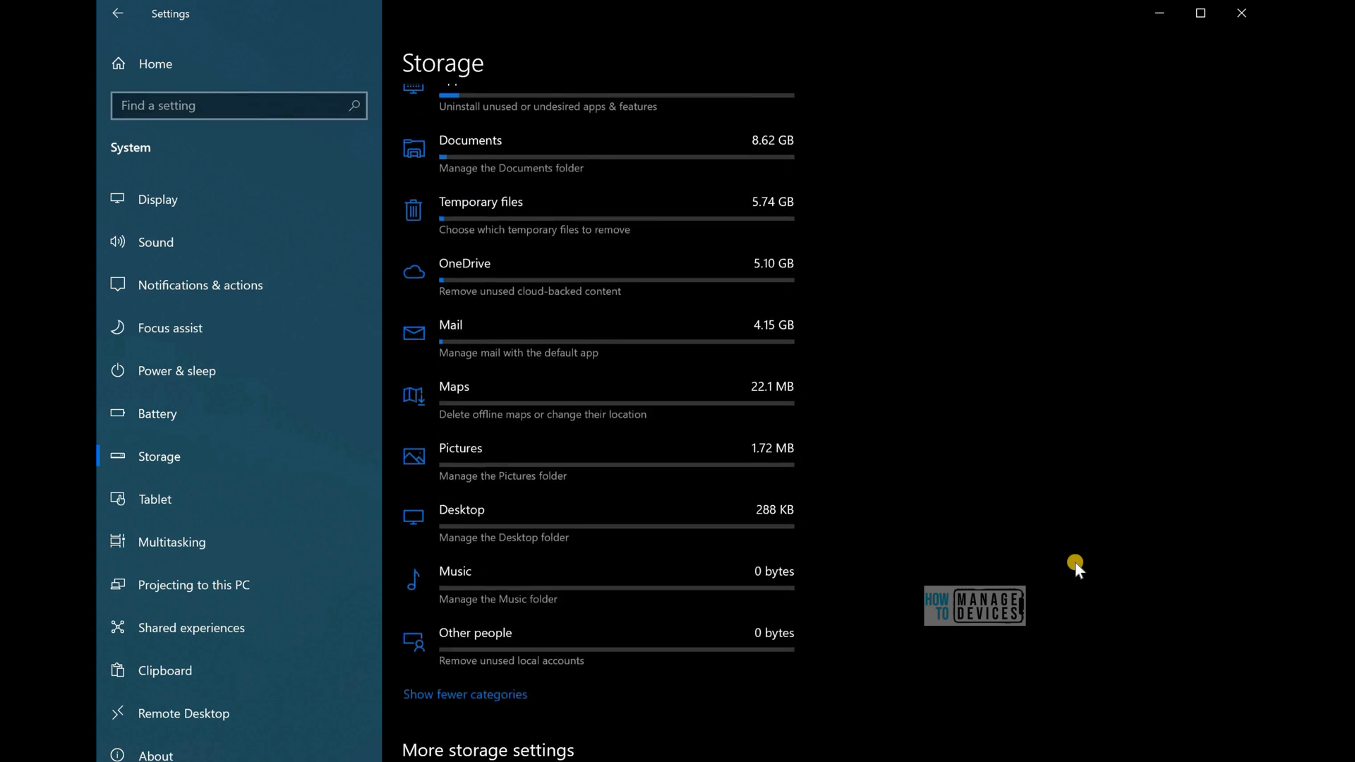
scroll("down", 3)
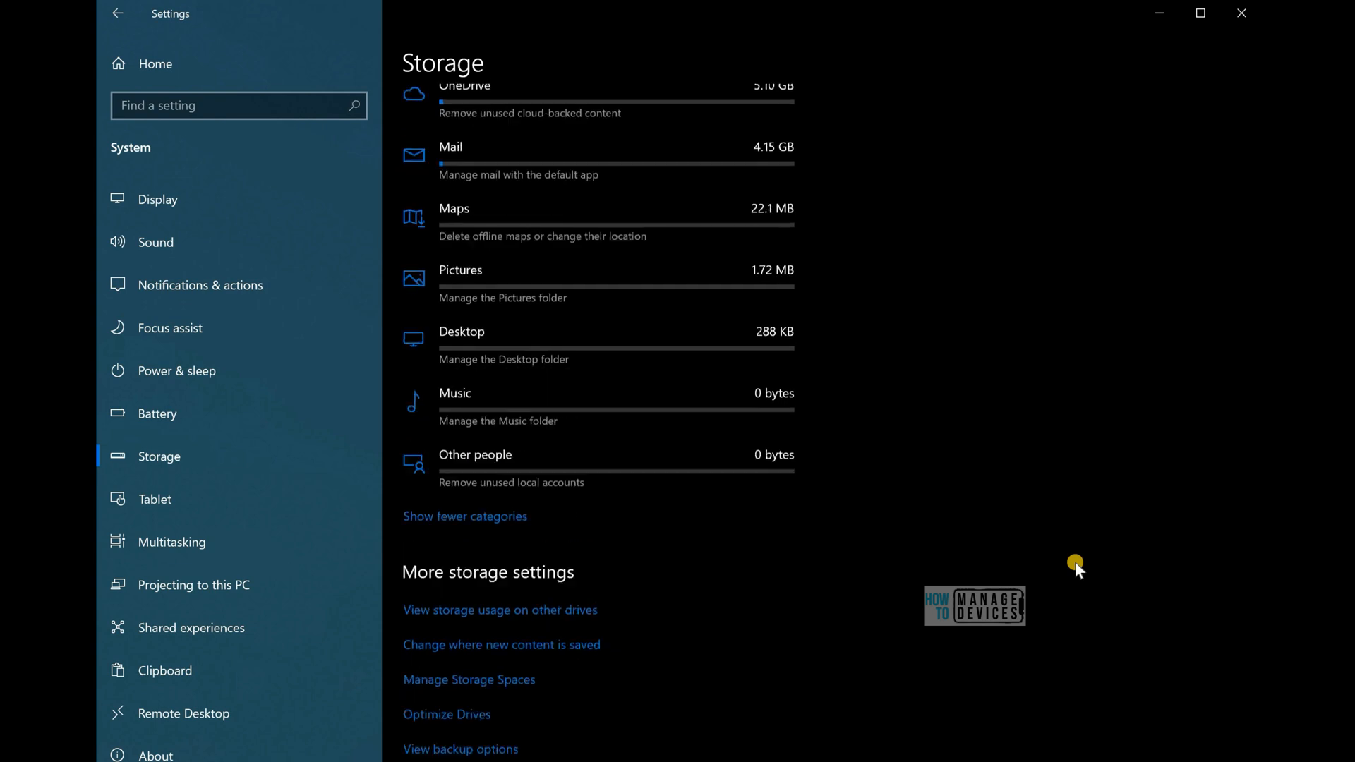